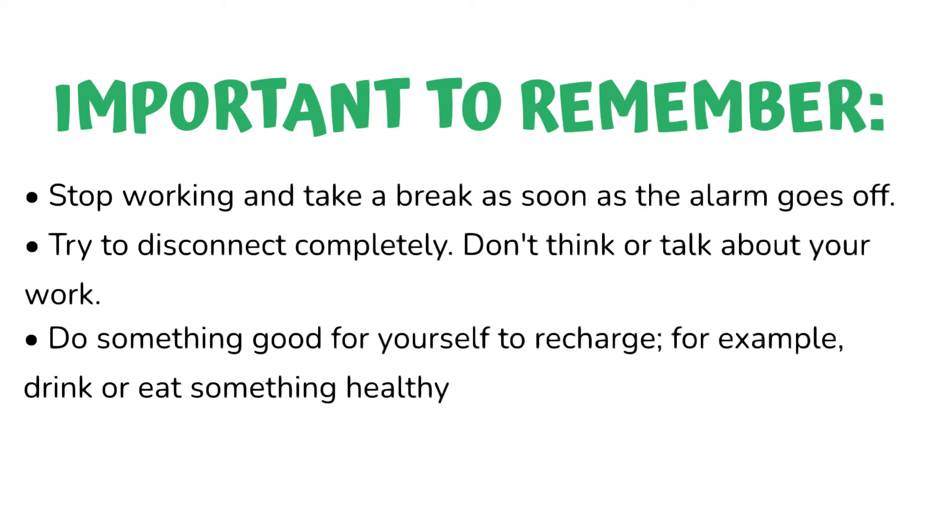
pyautogui.write('.')
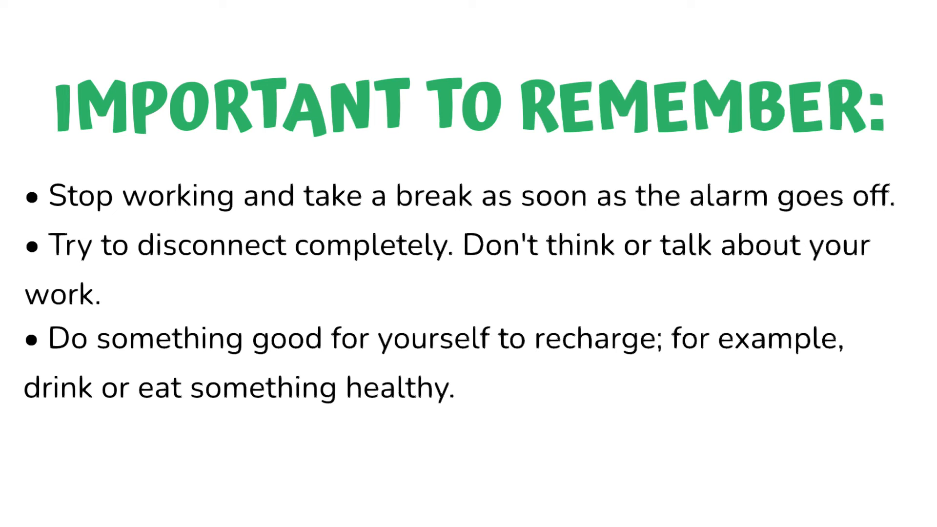